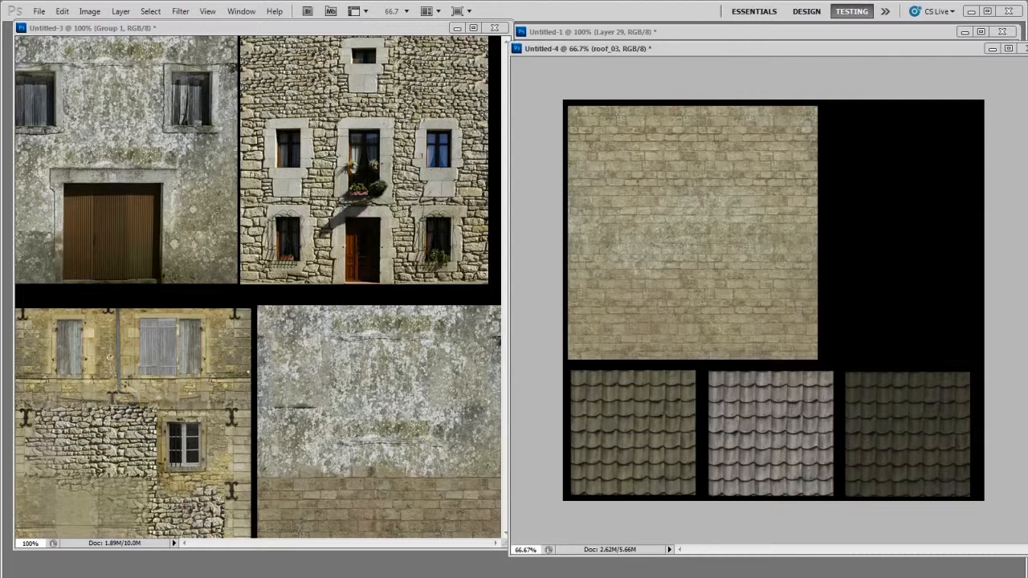
{"action": "mouse_move", "coordinate": [800, 302]}
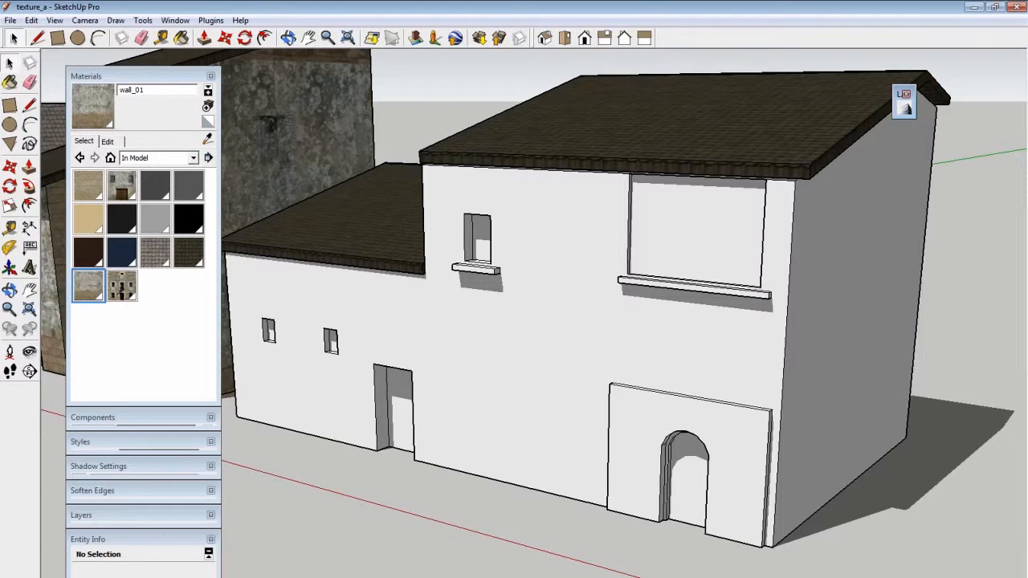
{"action": "mouse_move", "coordinate": [598, 398]}
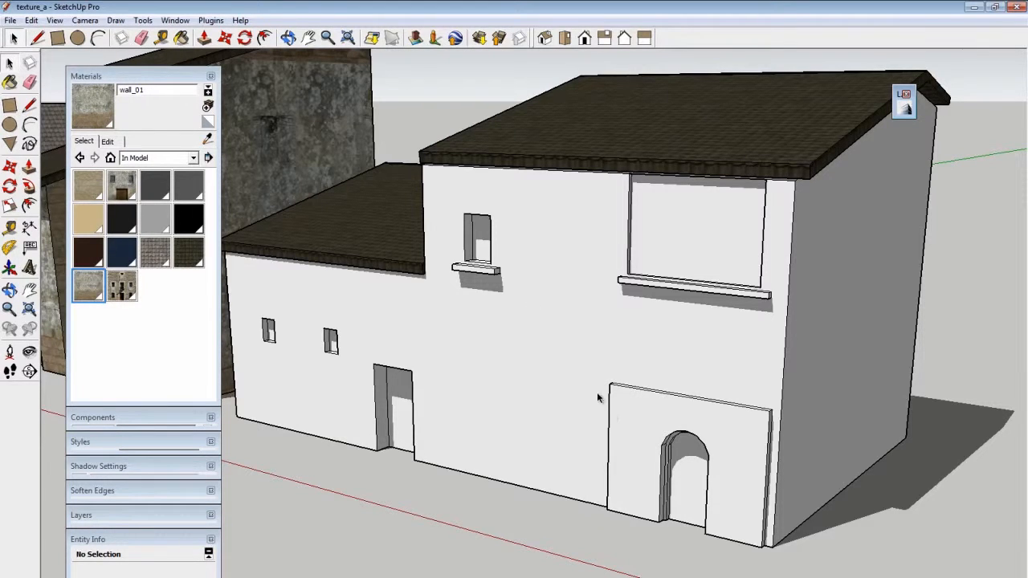
- Apply the wall_03 stone brick material to all selected house walls, then deselect
{"action": "left_click", "coordinate": [591, 373]}
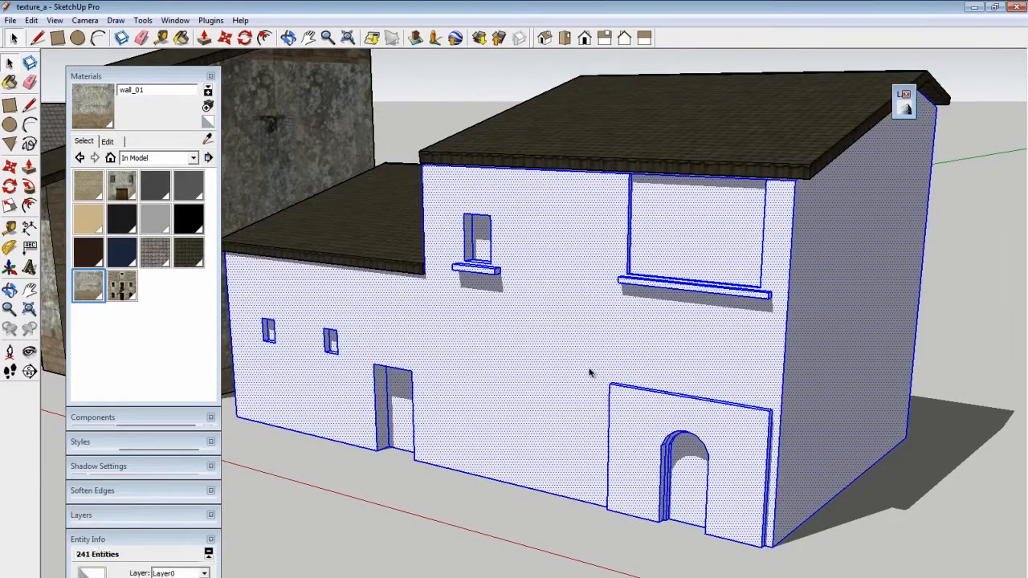
{"action": "mouse_move", "coordinate": [307, 264]}
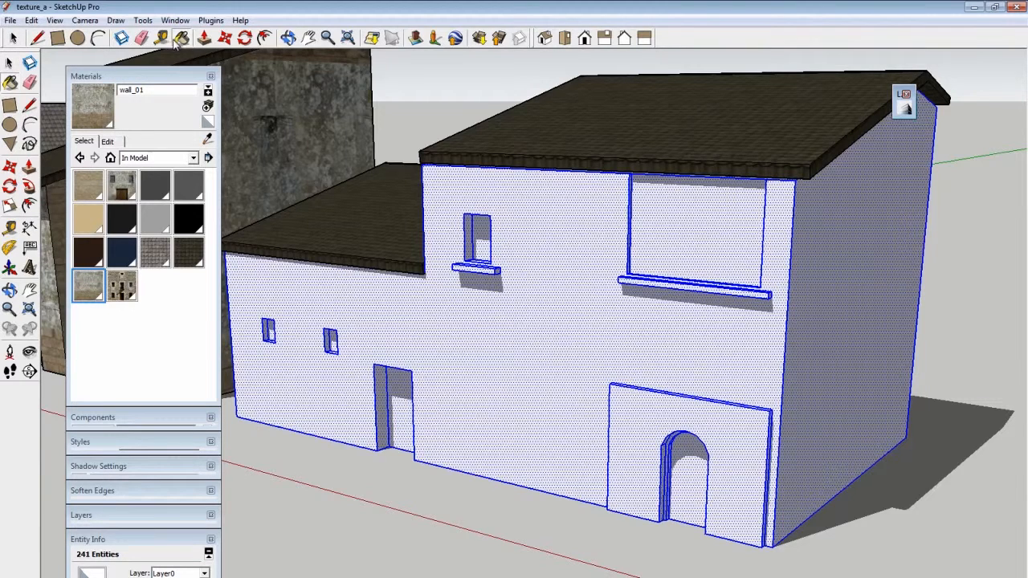
{"action": "left_click", "coordinate": [88, 185]}
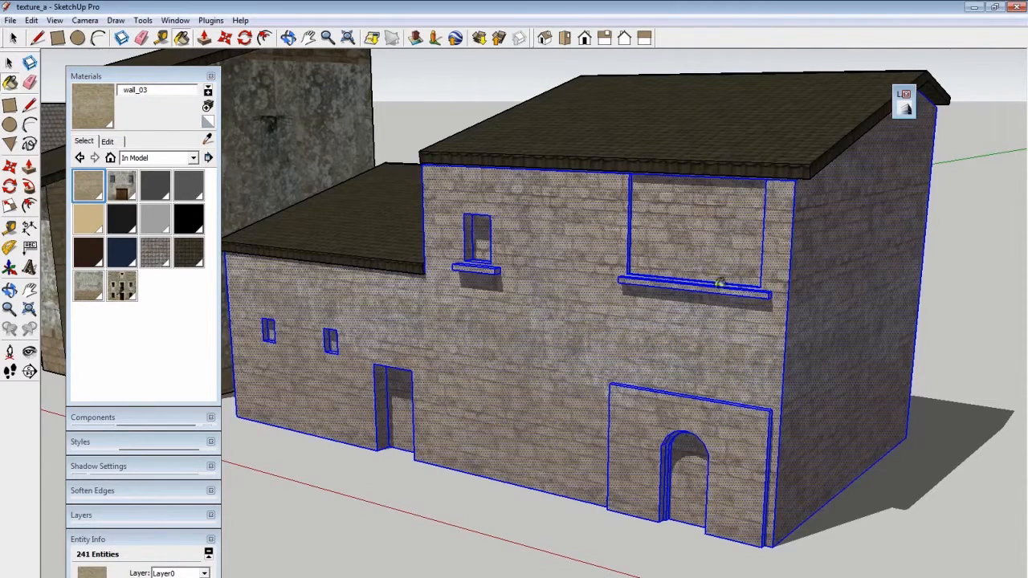
{"action": "left_click", "coordinate": [978, 264]}
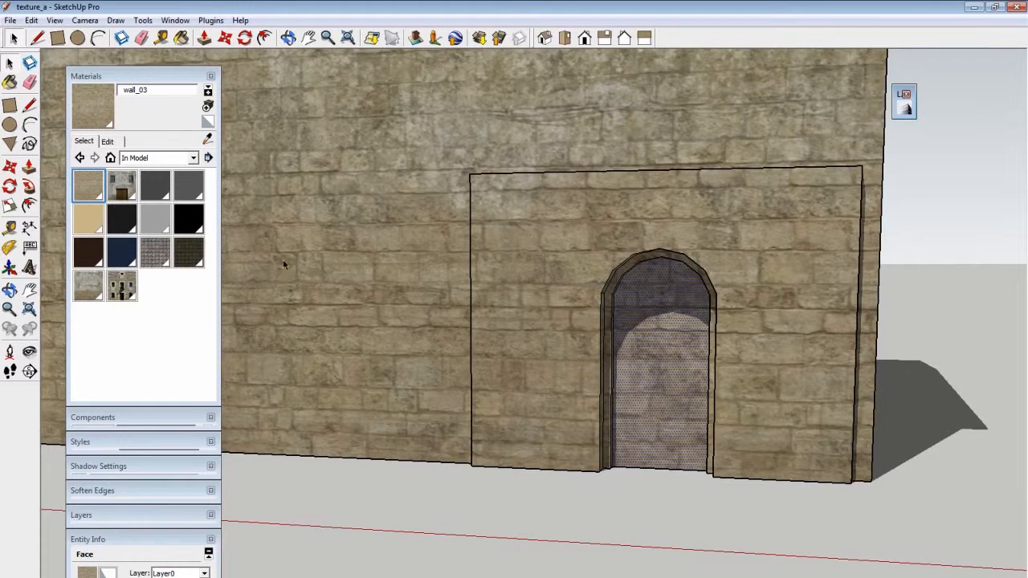
- Apply the wall_04 wooden door photo to the arched doorway face and enter Texture Position mode
{"action": "left_click", "coordinate": [122, 186]}
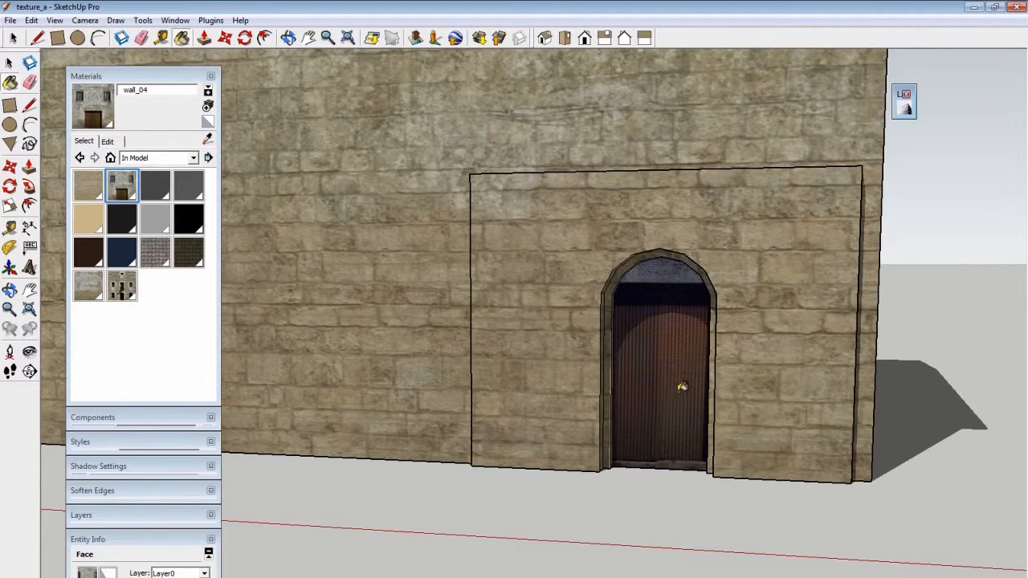
{"action": "right_click", "coordinate": [682, 388]}
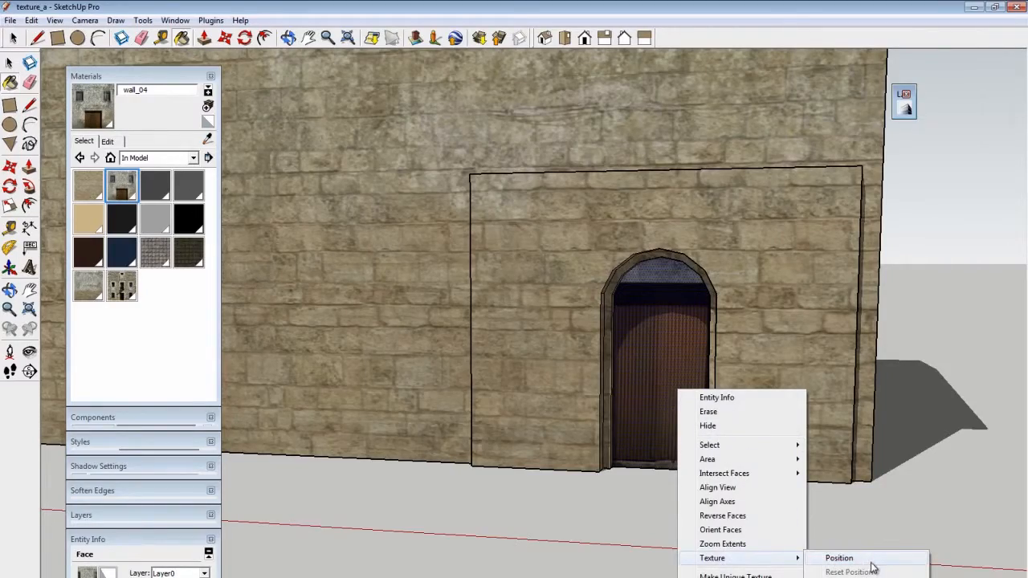
{"action": "left_click", "coordinate": [838, 558]}
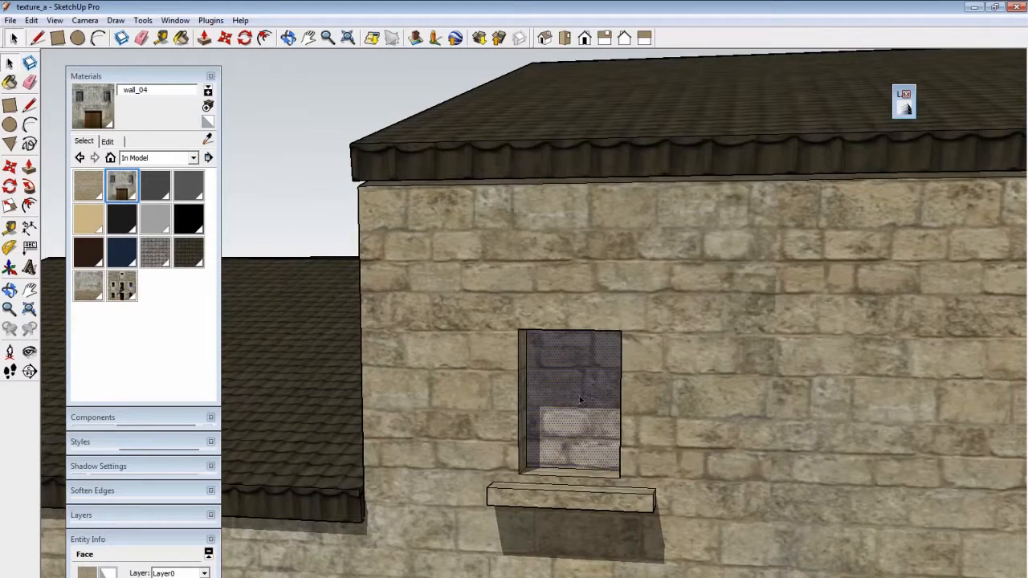
- Apply the wall_05 facade photo to the upper window face and shift it so a window fills the opening
{"action": "left_click", "coordinate": [122, 286]}
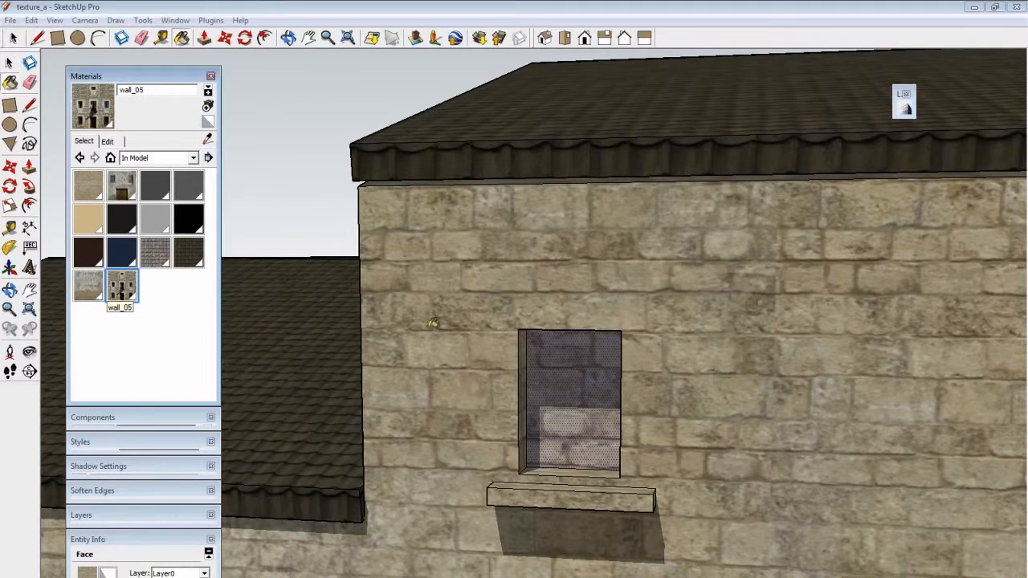
{"action": "right_click", "coordinate": [571, 402]}
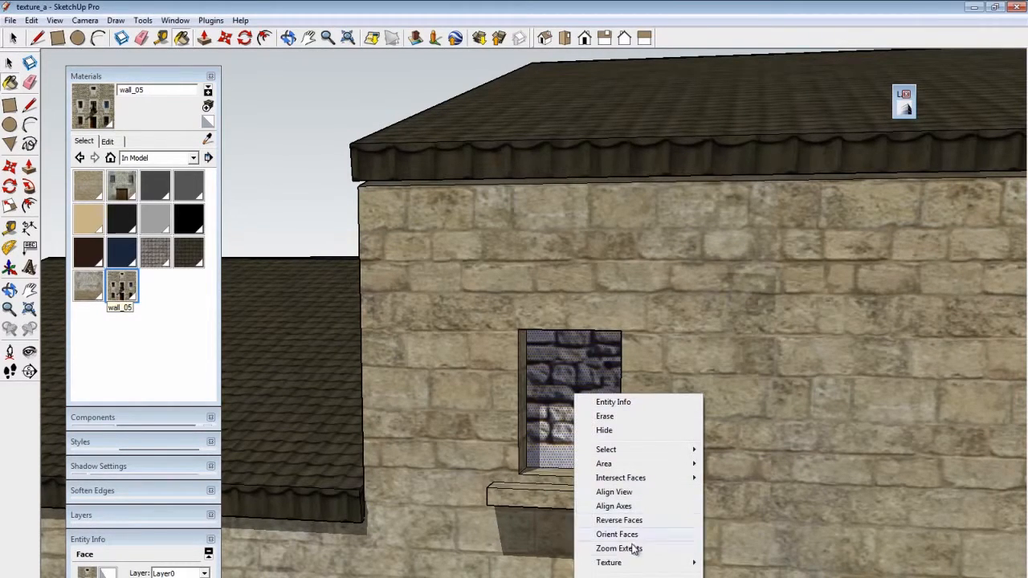
{"action": "mouse_move", "coordinate": [609, 563]}
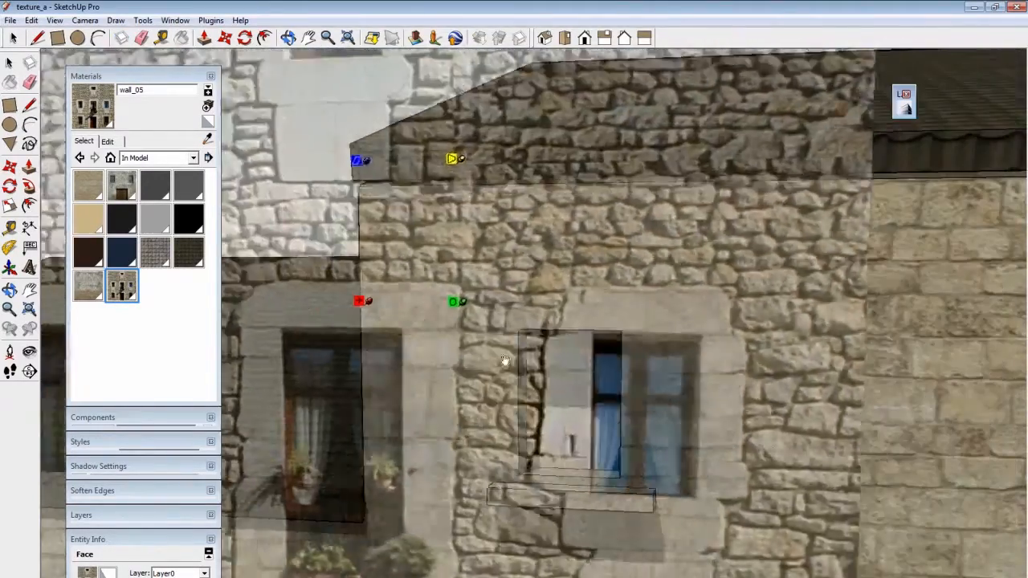
{"action": "left_click_drag", "start_coordinate": [504, 360], "coordinate": [736, 450]}
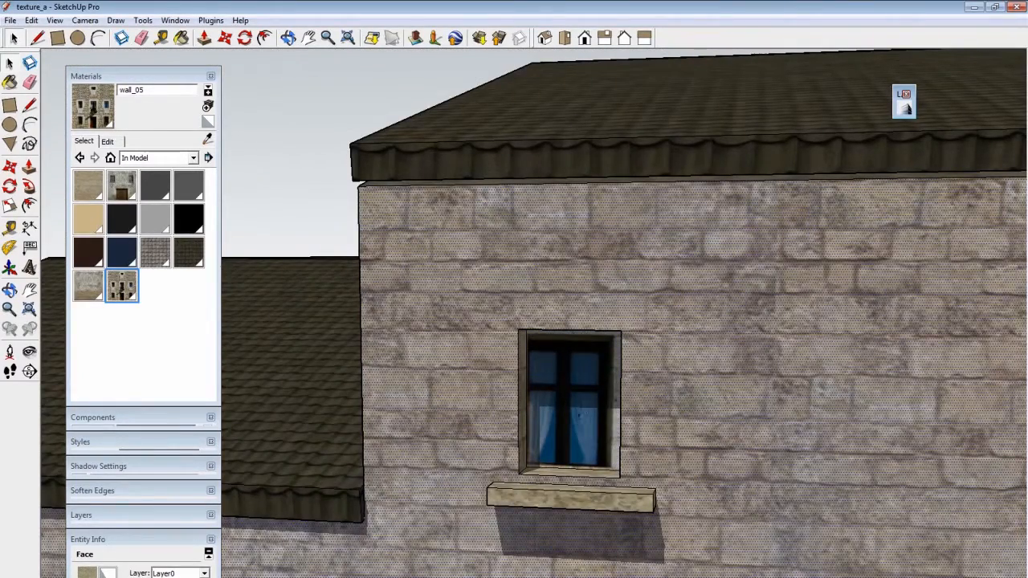
{"action": "right_click", "coordinate": [571, 401]}
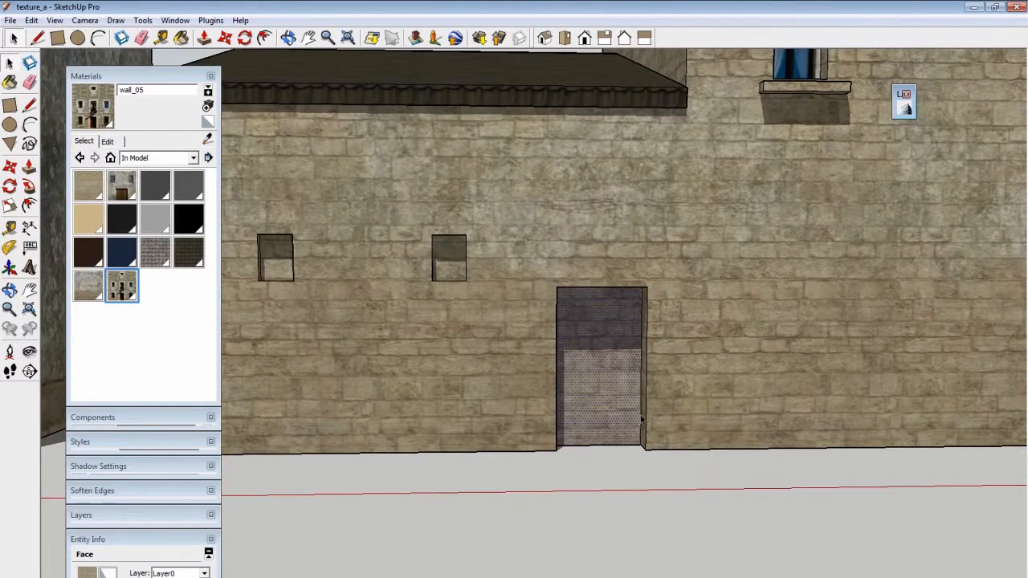
{"action": "mouse_move", "coordinate": [635, 467]}
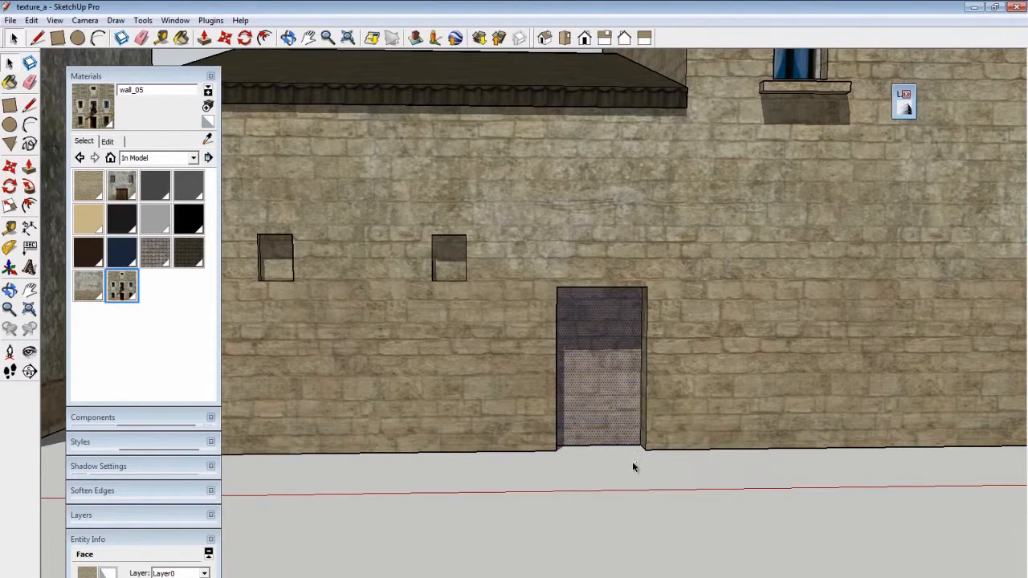
{"action": "mouse_move", "coordinate": [625, 466]}
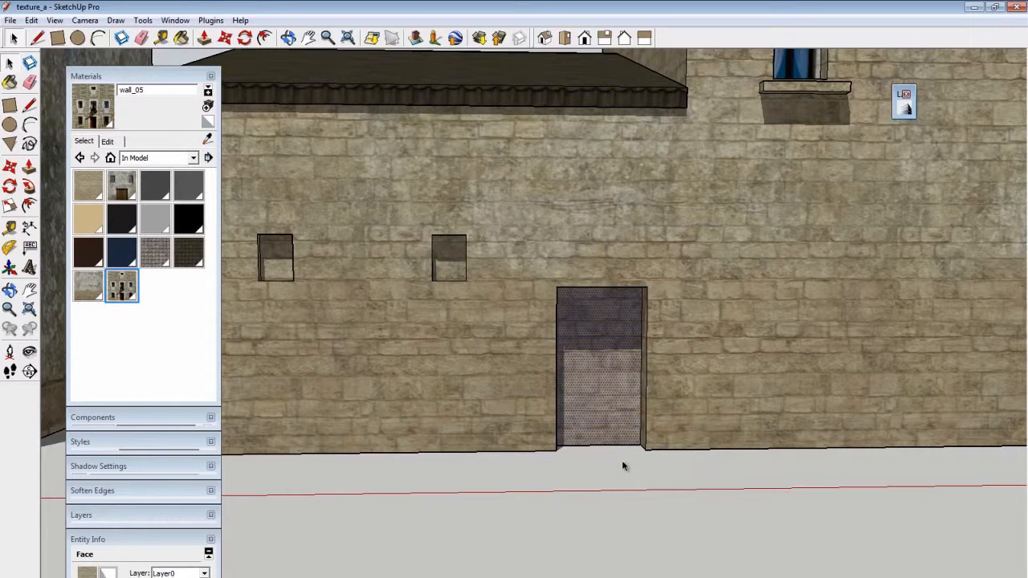
{"action": "mouse_move", "coordinate": [122, 286]}
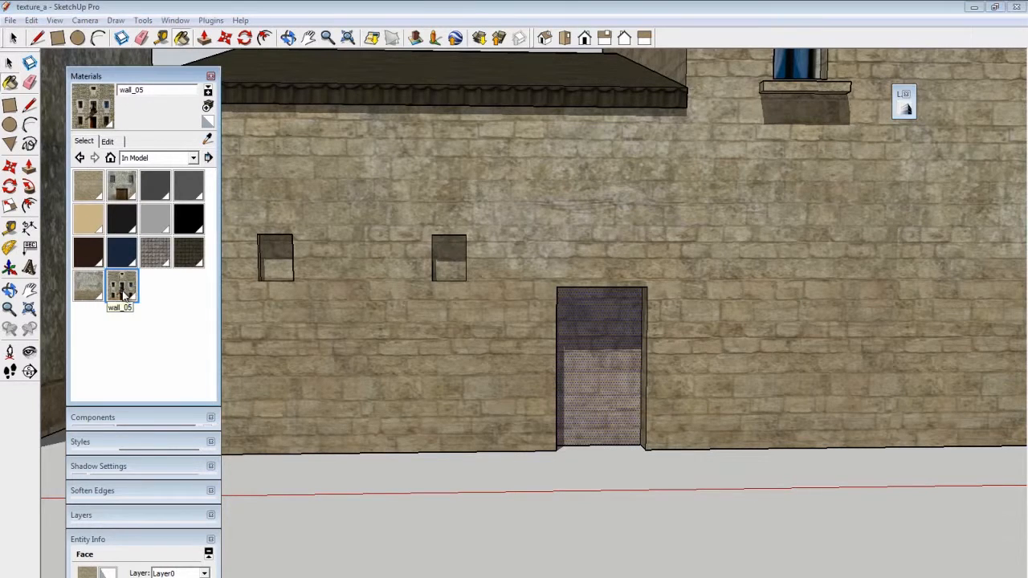
- Bring up Texture Position on the photo-textured lower wall to line the door up with the doorway
{"action": "right_click", "coordinate": [598, 366]}
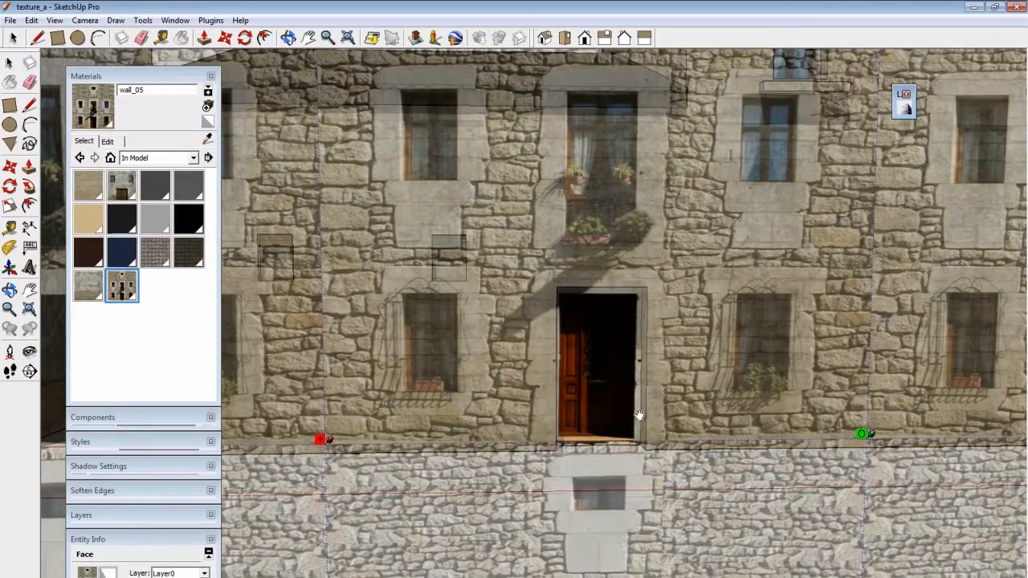
{"action": "mouse_move", "coordinate": [651, 466]}
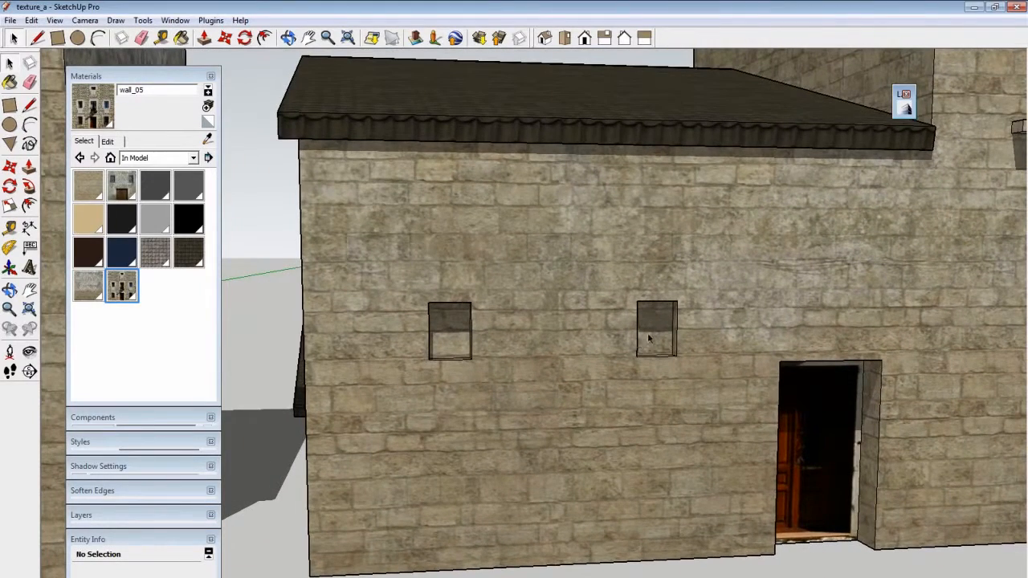
- Paint the small window face with wall_05 and position the photo so a real window fills the opening
{"action": "left_click", "coordinate": [655, 329]}
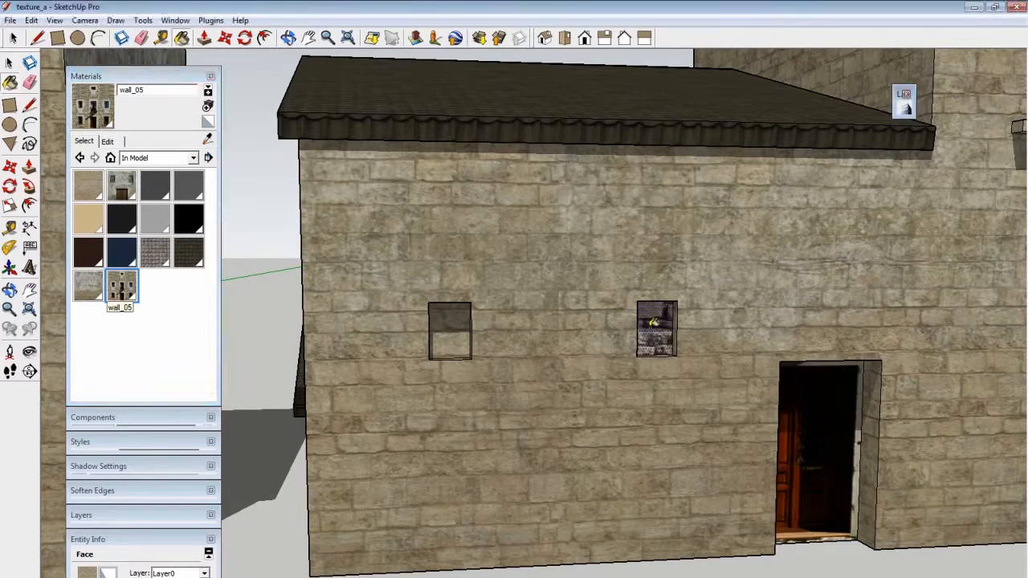
{"action": "right_click", "coordinate": [656, 324]}
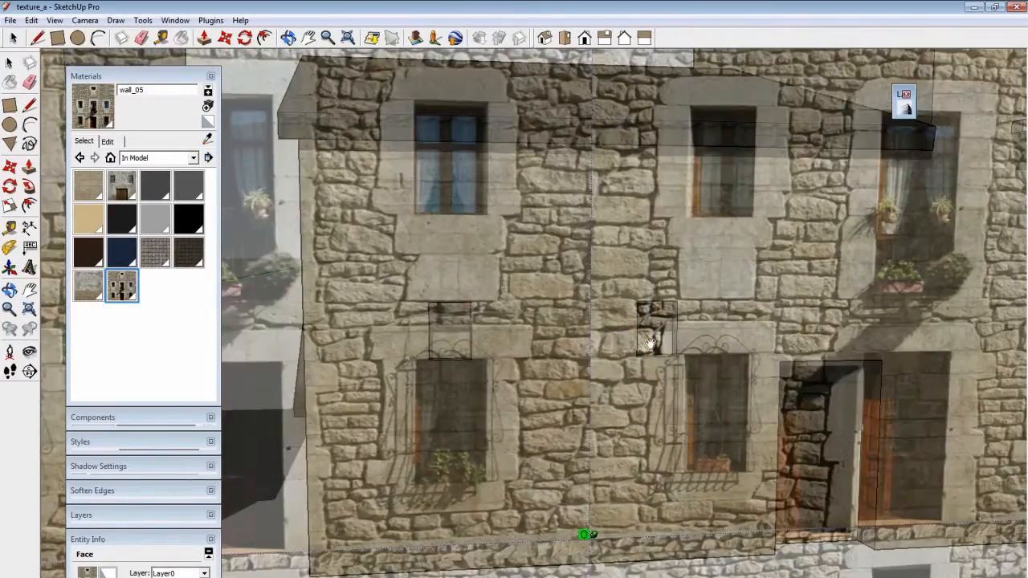
{"action": "left_click_drag", "start_coordinate": [651, 341], "coordinate": [570, 466]}
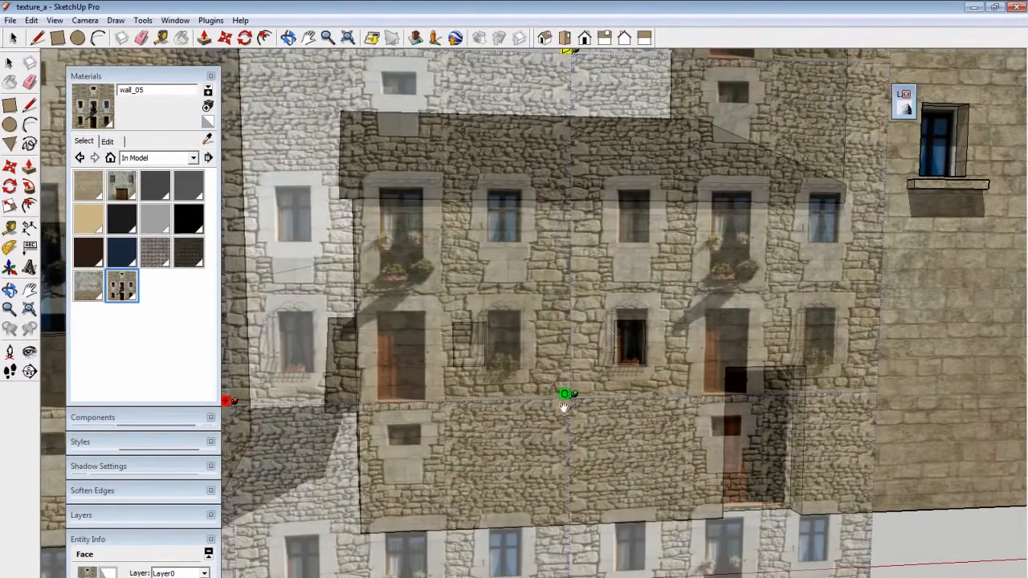
{"action": "left_click_drag", "start_coordinate": [562, 405], "coordinate": [665, 376]}
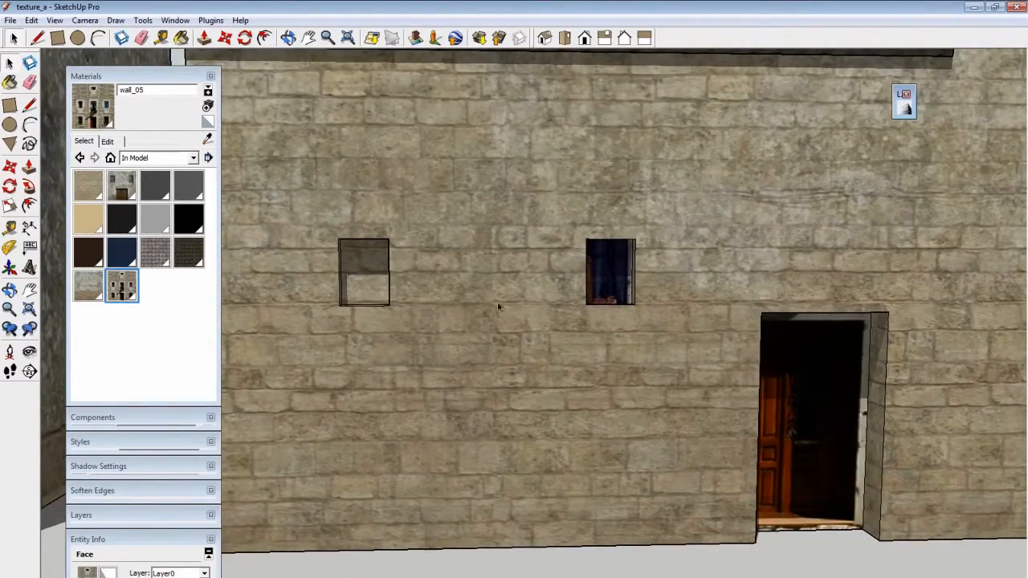
{"action": "left_click", "coordinate": [363, 273]}
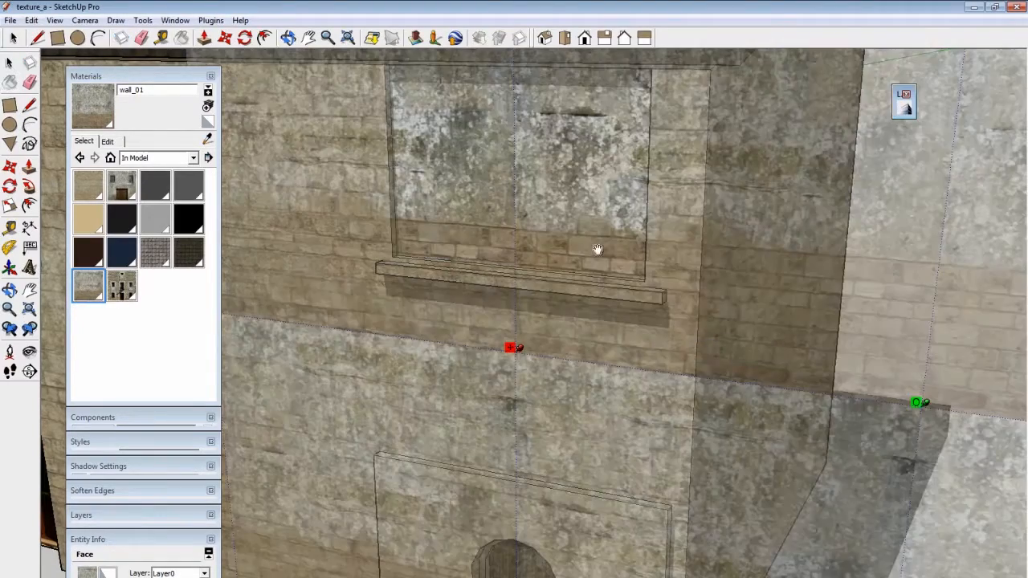
- Drag the texture pins to realign the wall_01 stone texture around the window recess and sill
{"action": "left_click_drag", "start_coordinate": [598, 249], "coordinate": [572, 305]}
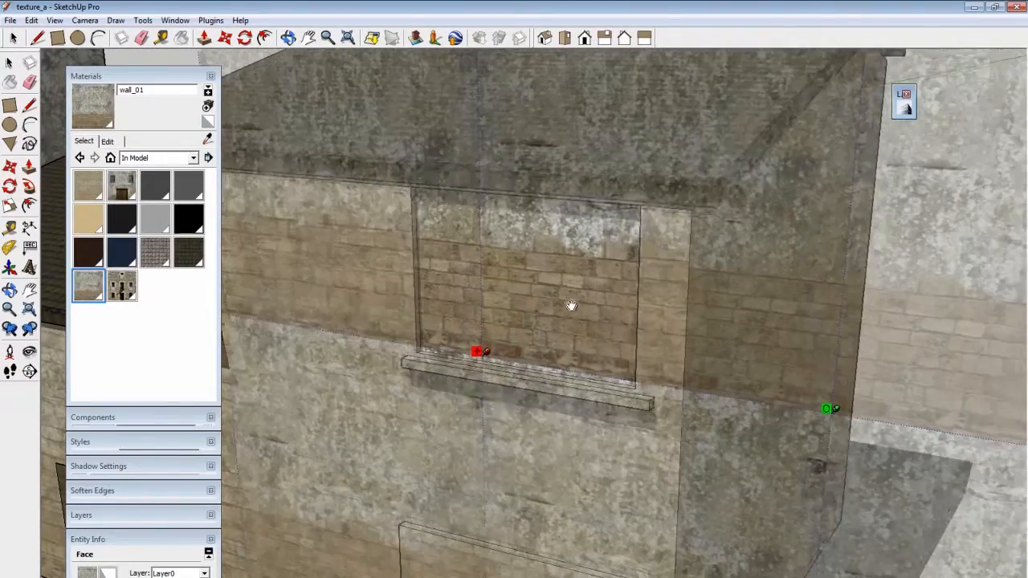
{"action": "left_click_drag", "start_coordinate": [571, 305], "coordinate": [607, 357]}
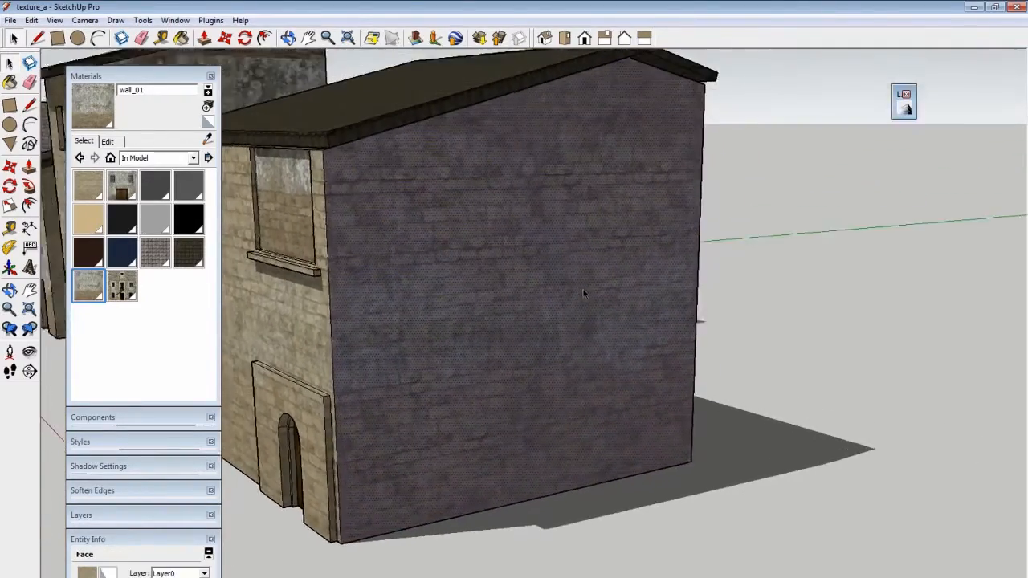
- Rotate and stretch the stone texture on the tall gable wall via Texture Position so it fits
{"action": "left_click_drag", "start_coordinate": [584, 292], "coordinate": [567, 408]}
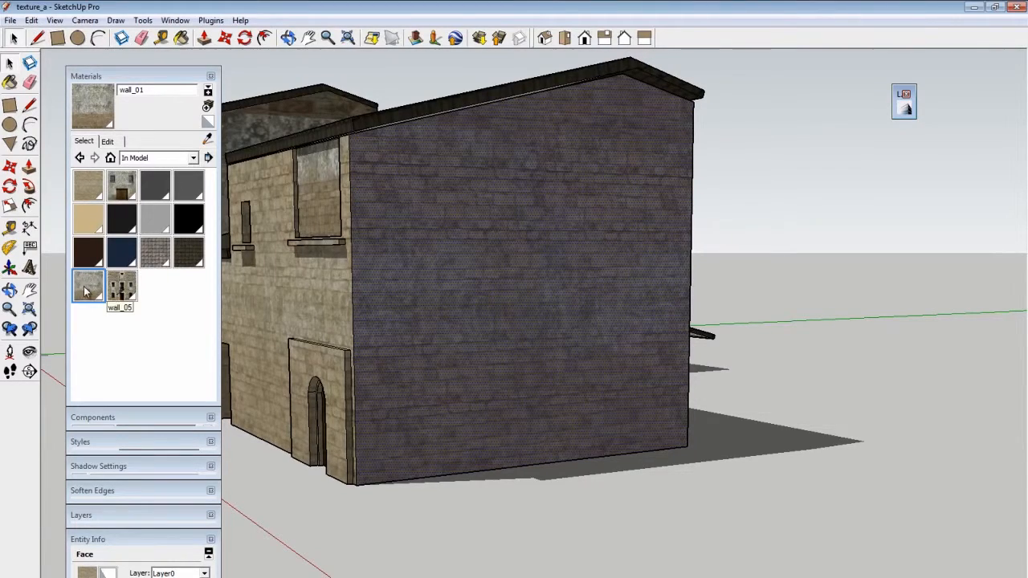
{"action": "right_click", "coordinate": [594, 329]}
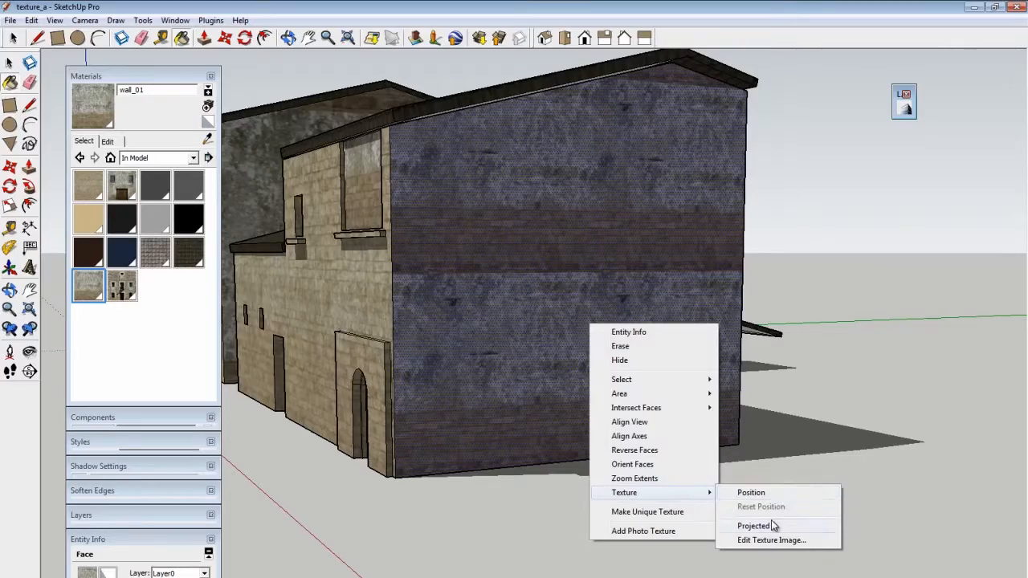
{"action": "left_click", "coordinate": [750, 492]}
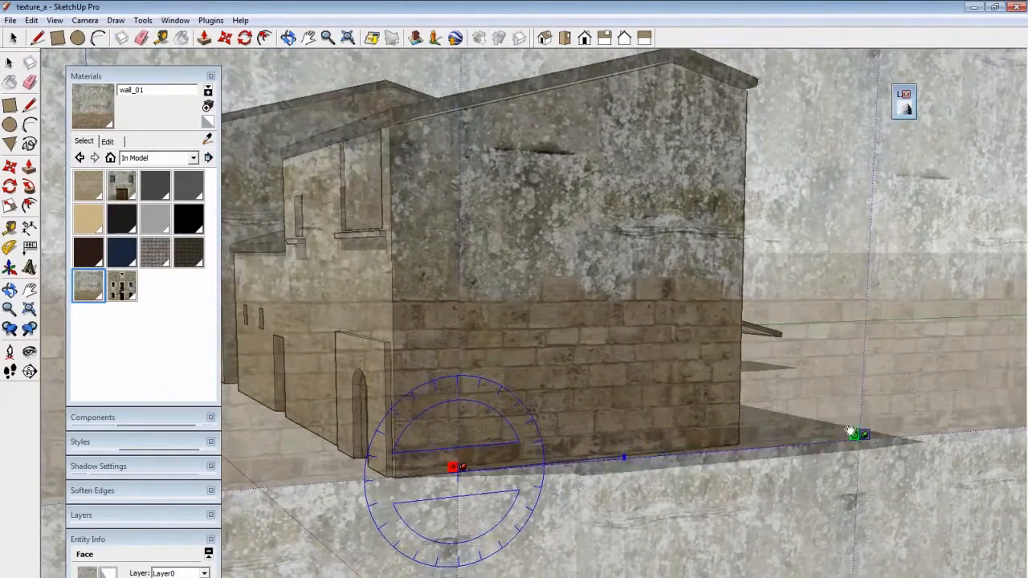
{"action": "left_click_drag", "start_coordinate": [852, 434], "coordinate": [771, 436]}
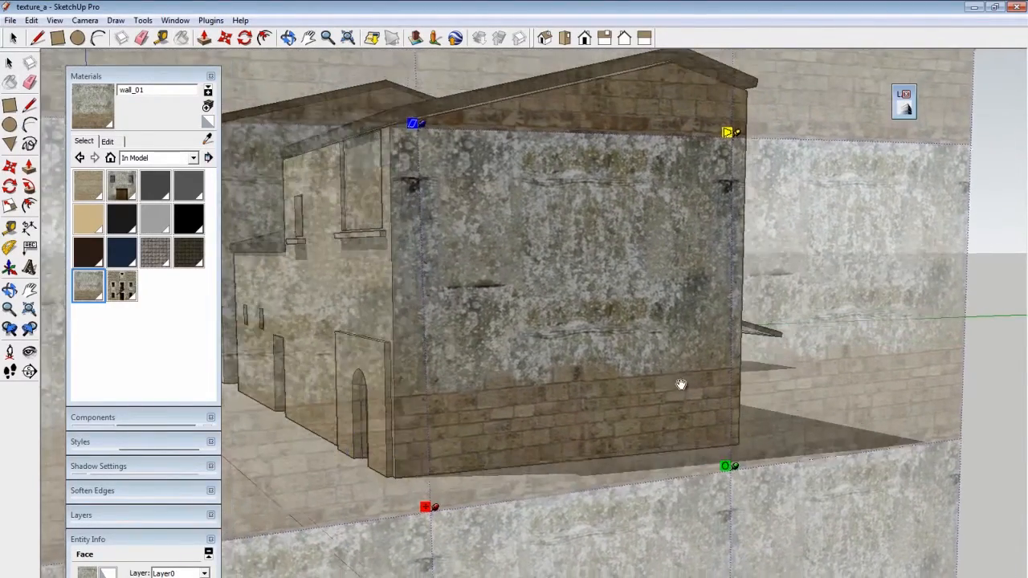
{"action": "left_click_drag", "start_coordinate": [682, 384], "coordinate": [731, 470]}
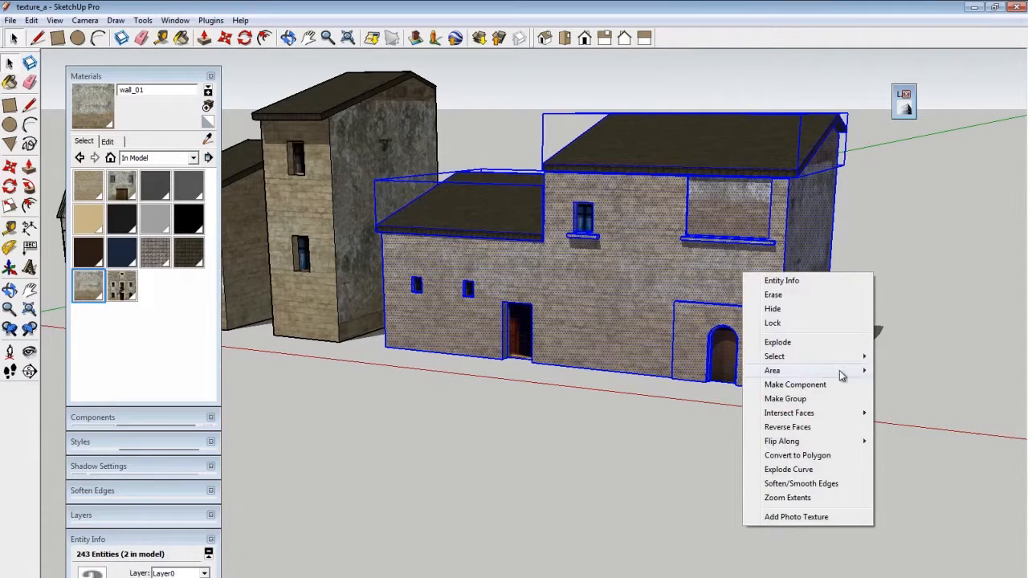
- Choose Make Component for the selected house, bringing up the Create Component dialog
{"action": "left_click", "coordinate": [795, 384]}
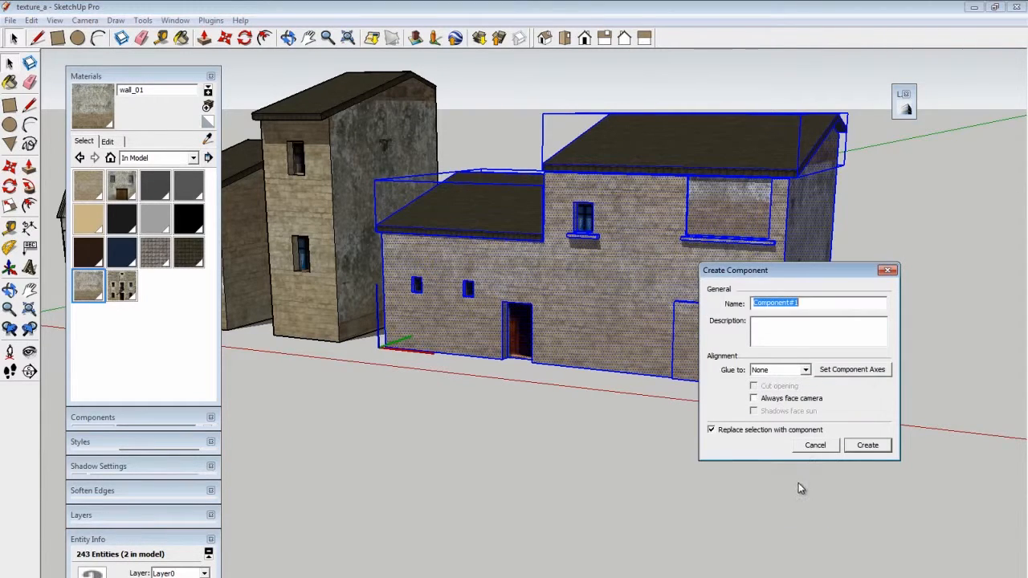